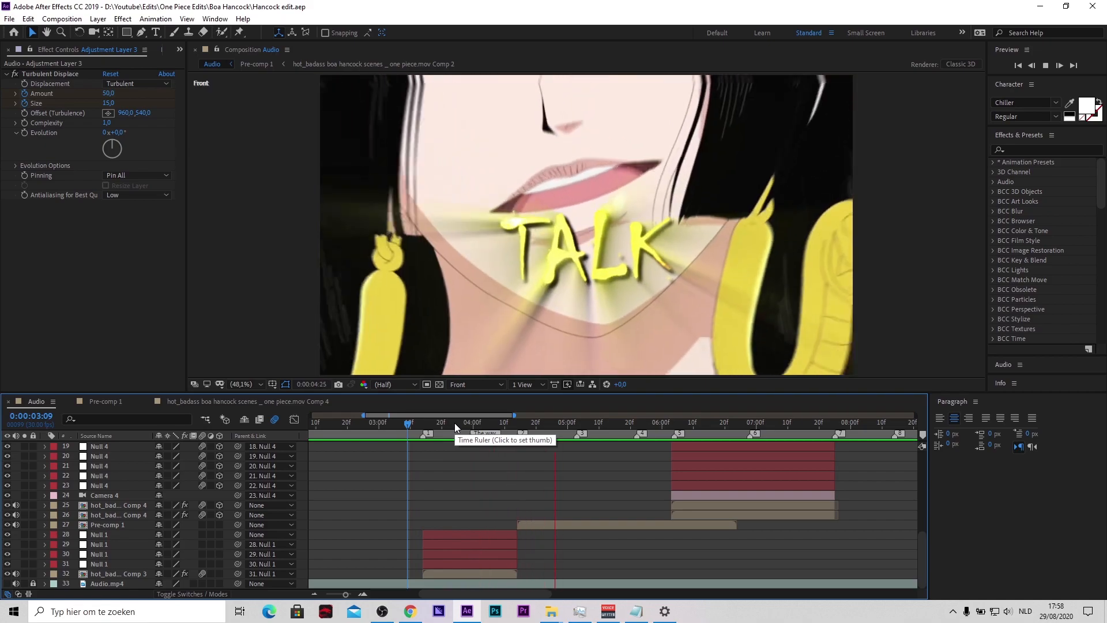
- Preview the existing turbulent transition, then trim the new adjustment layer to the clip at 3:14
click(744, 423)
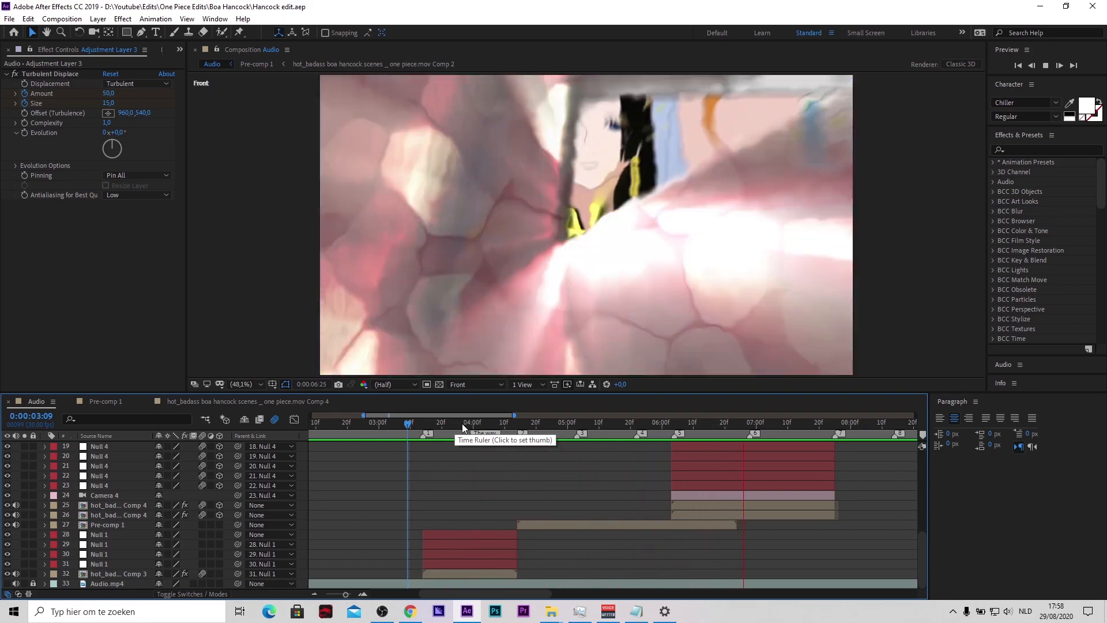
click(427, 422)
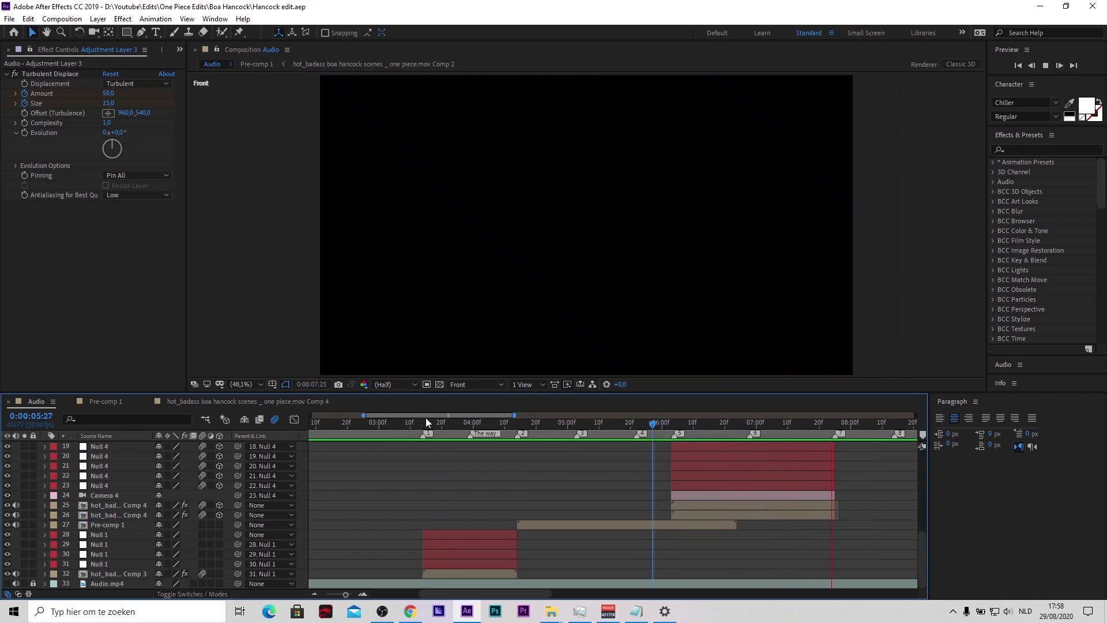
click(422, 422)
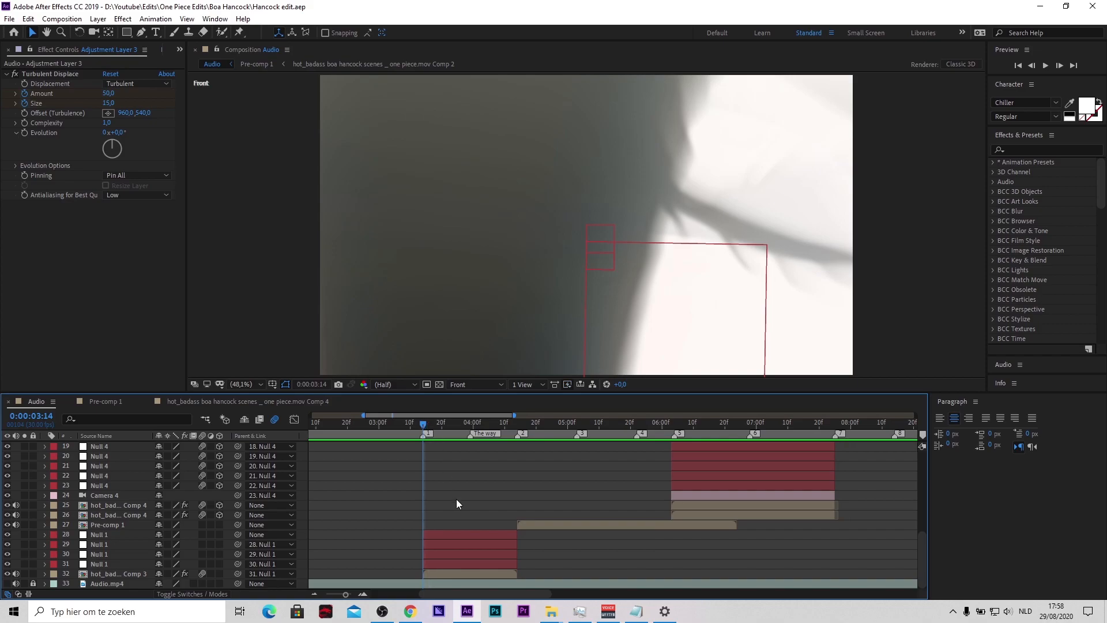
mouse_move(474, 572)
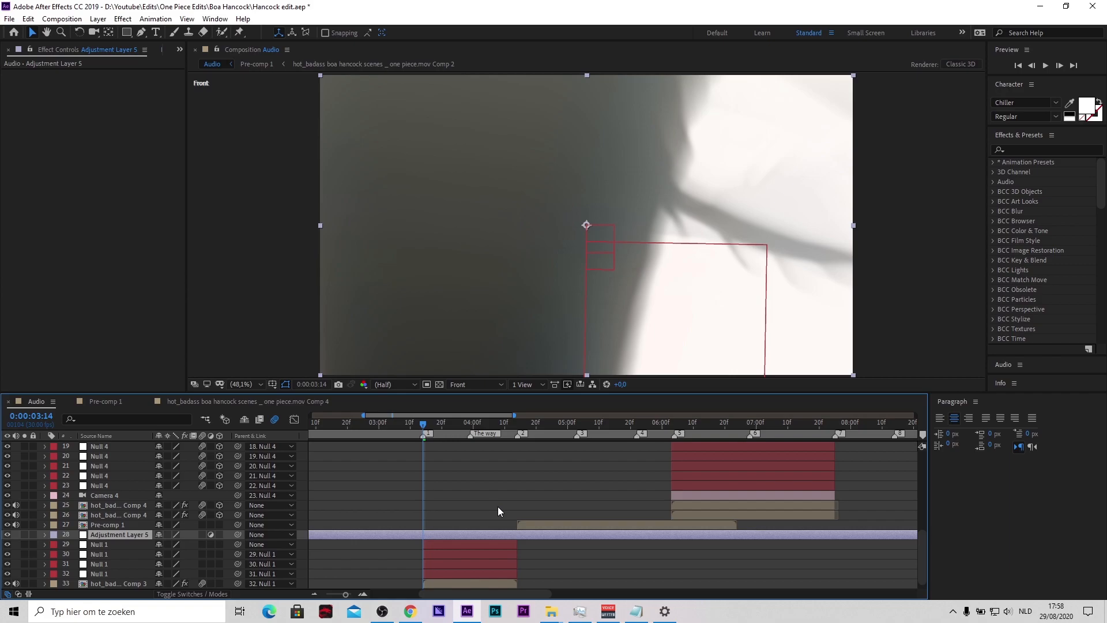
mouse_move(478, 518)
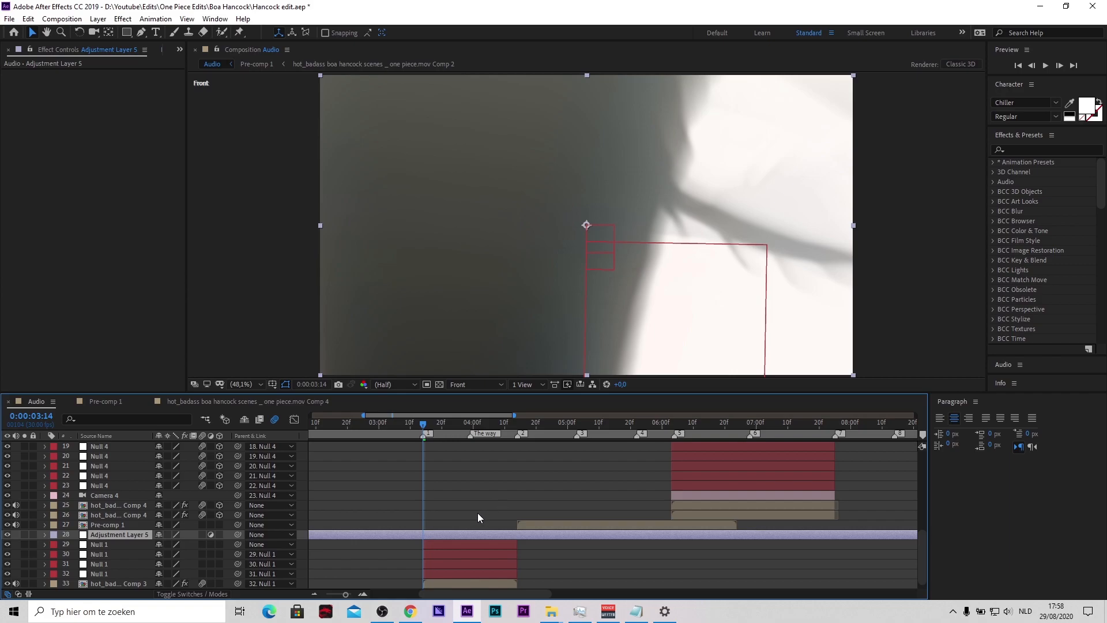
mouse_move(477, 514)
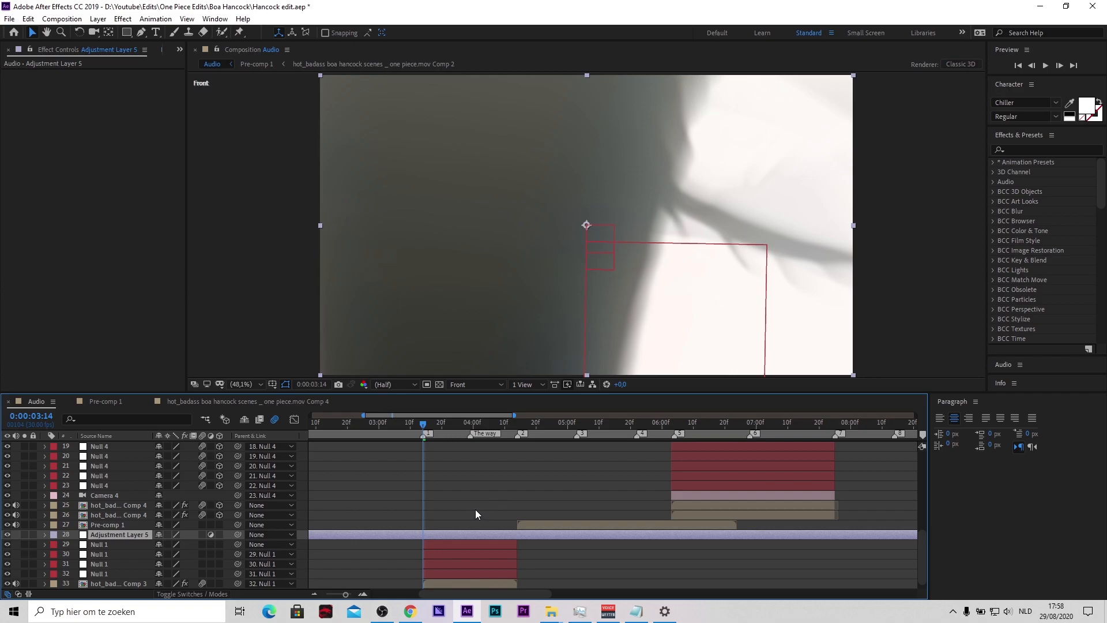
mouse_move(468, 516)
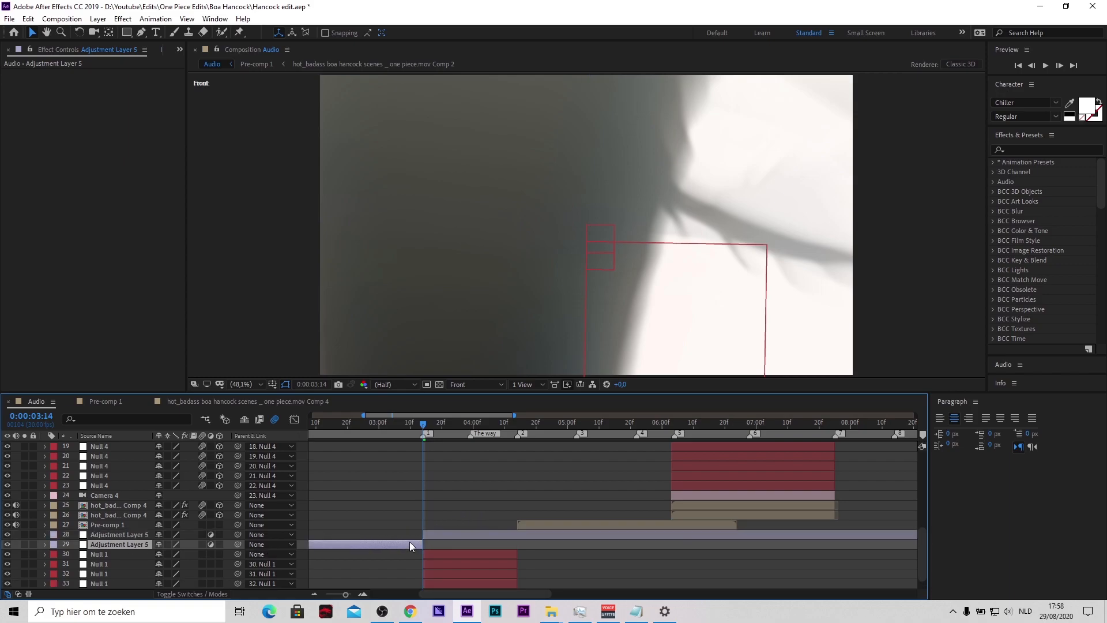
click(515, 422)
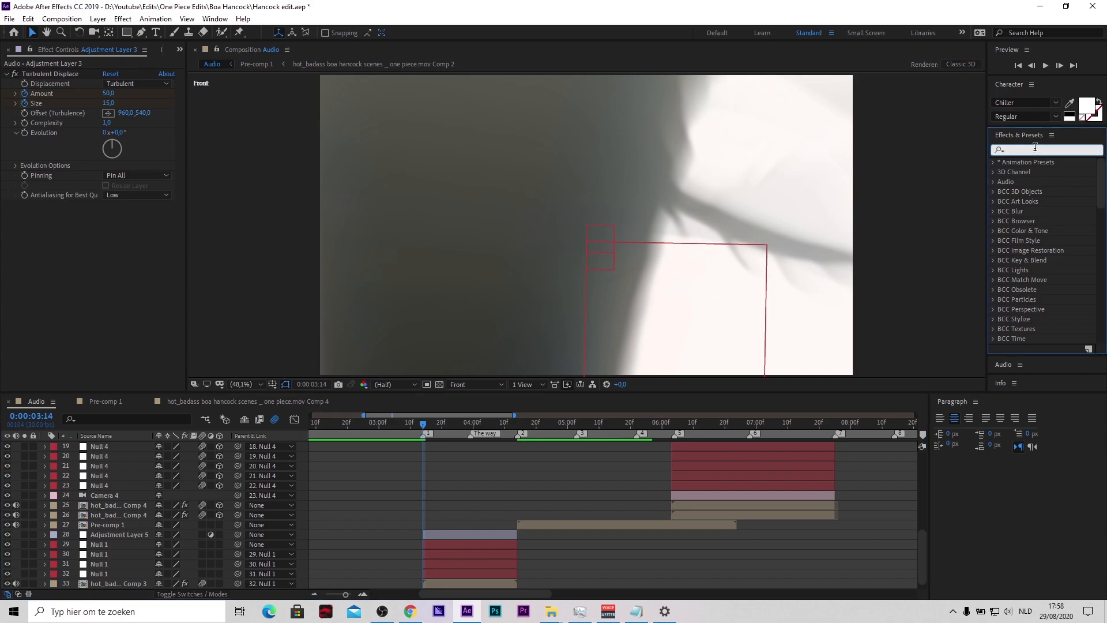
- Search the Effects & Presets for 'turbe' and pick Distort > Turbulent Displace
text(turbe)
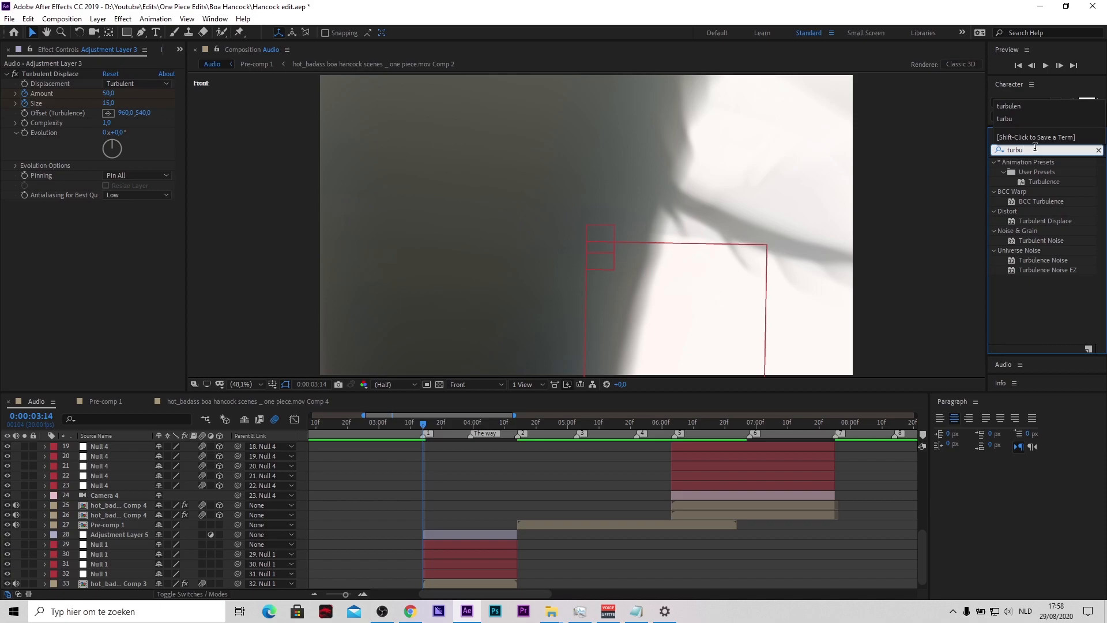
mouse_move(1062, 188)
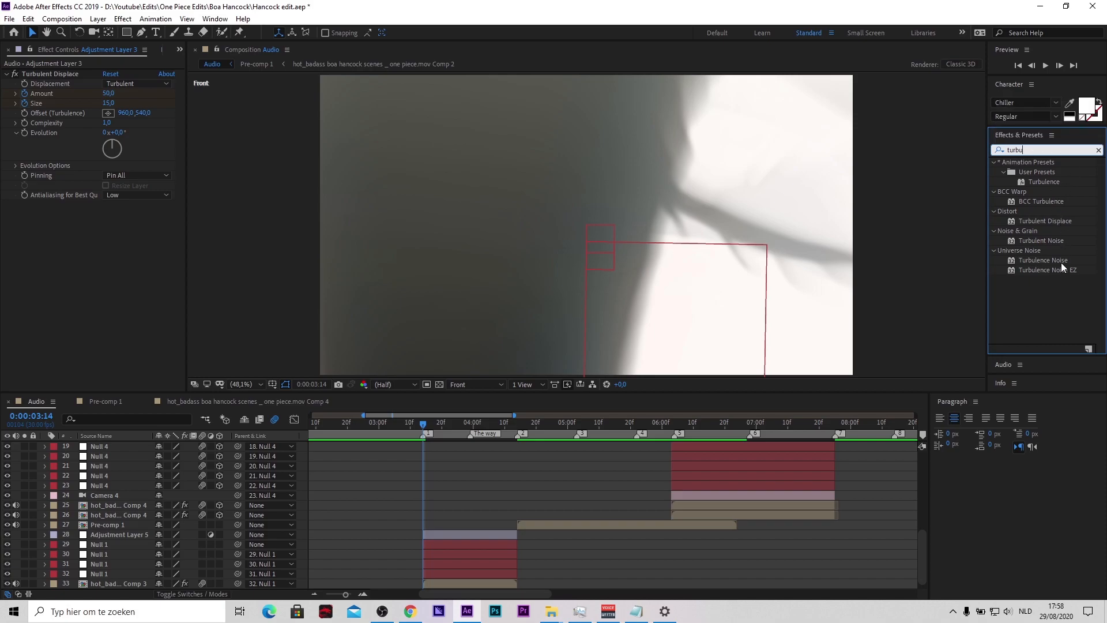
click(1045, 220)
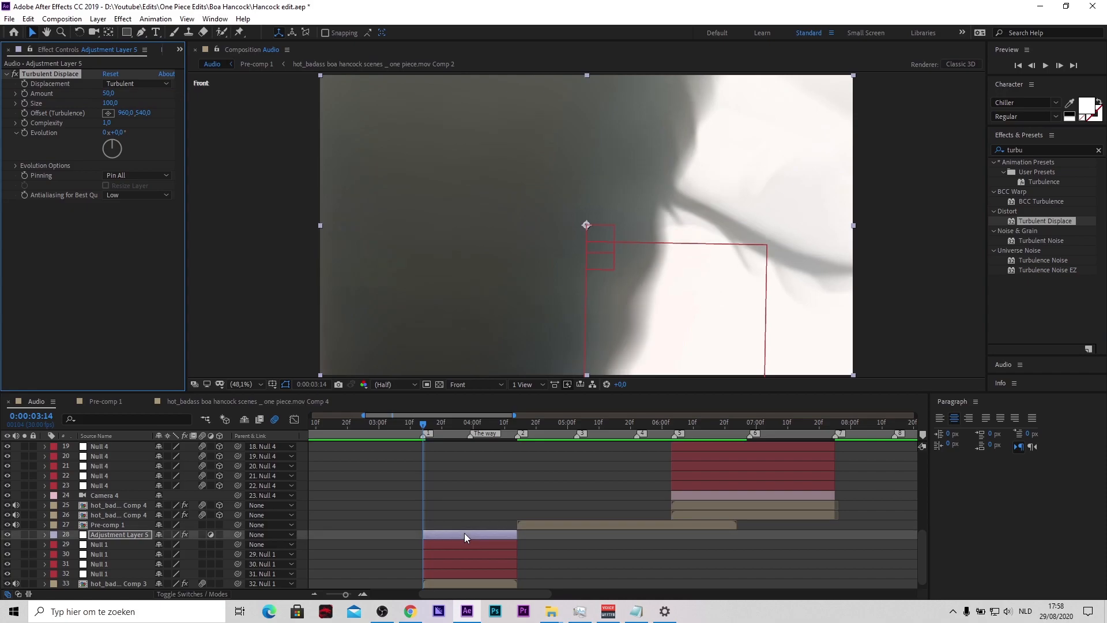
mouse_move(129, 190)
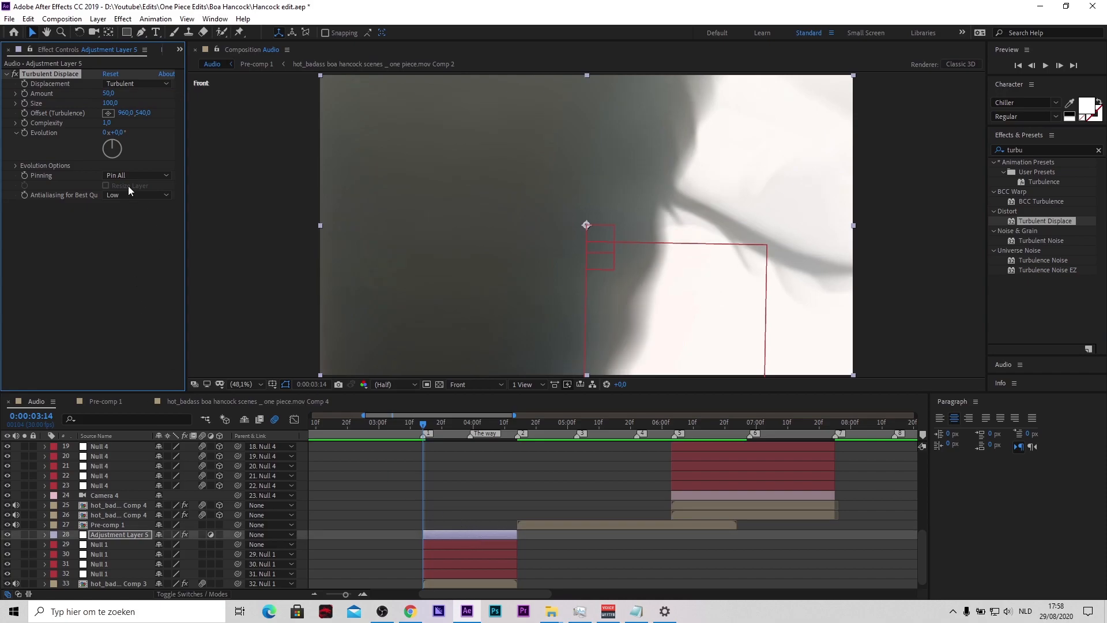
mouse_move(27, 97)
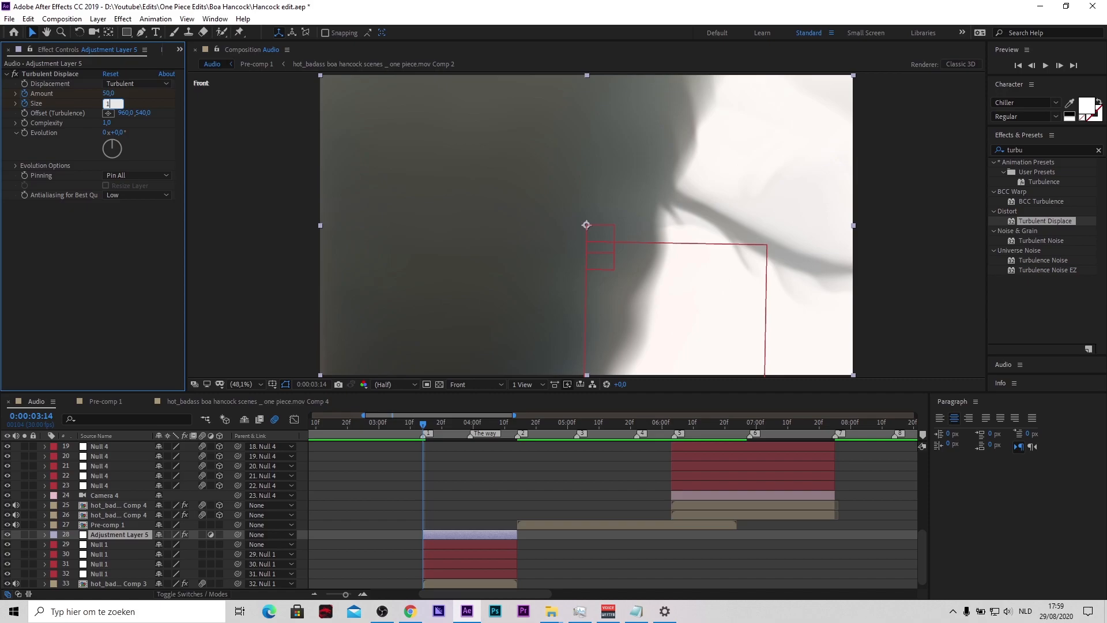
- Set Turbulent Displace size to 15 and scrub past the layer end to check the transition
text(15,0)
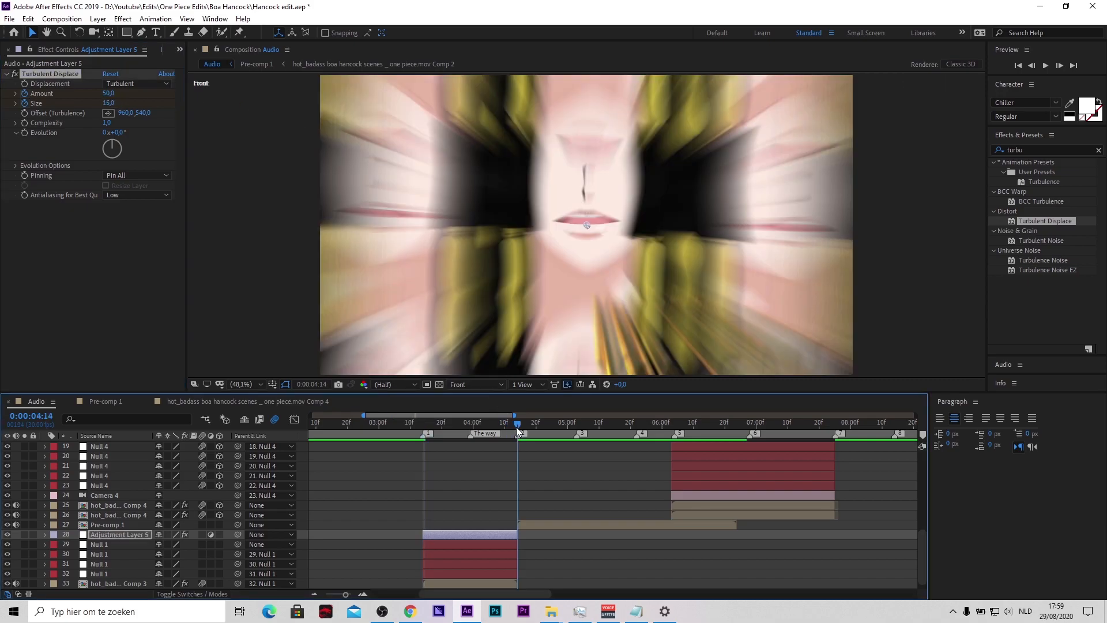
click(514, 416)
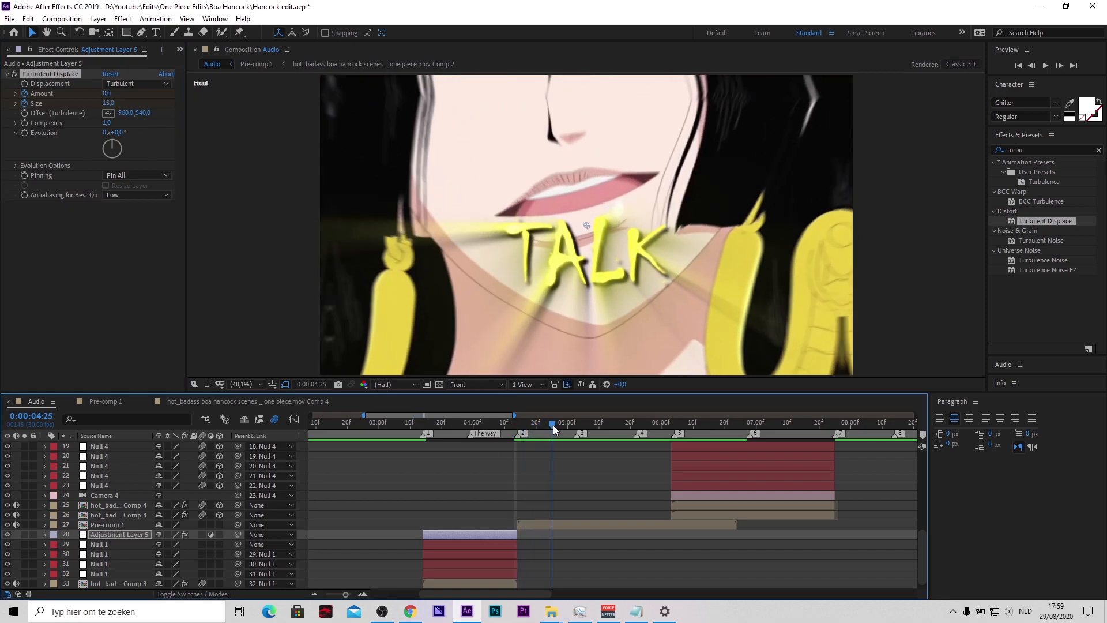
click(561, 423)
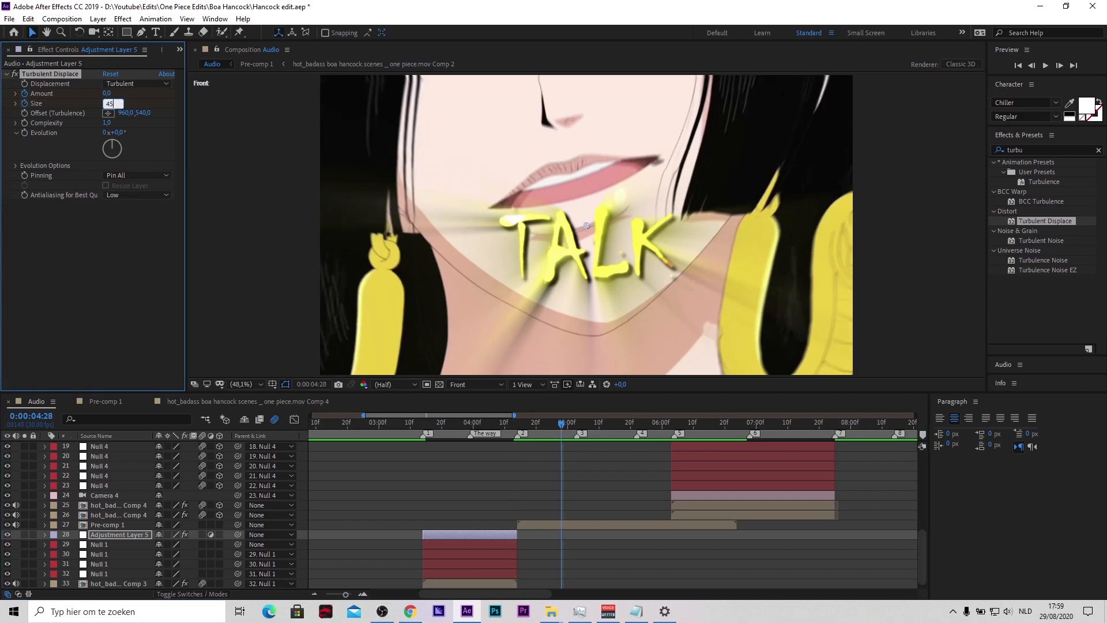
text(4500)
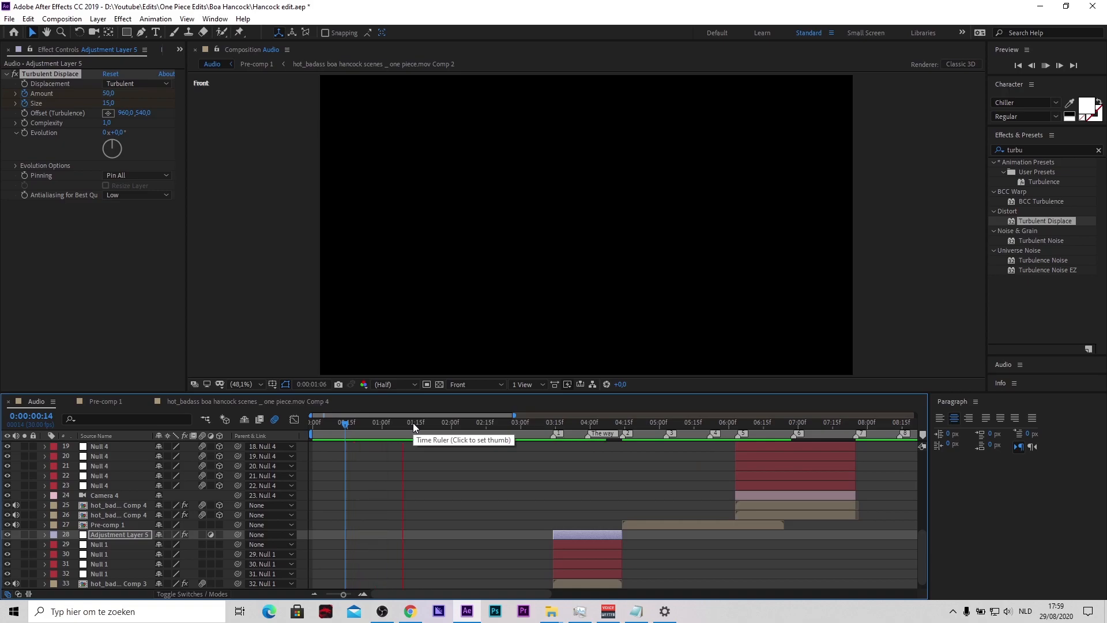
click(520, 422)
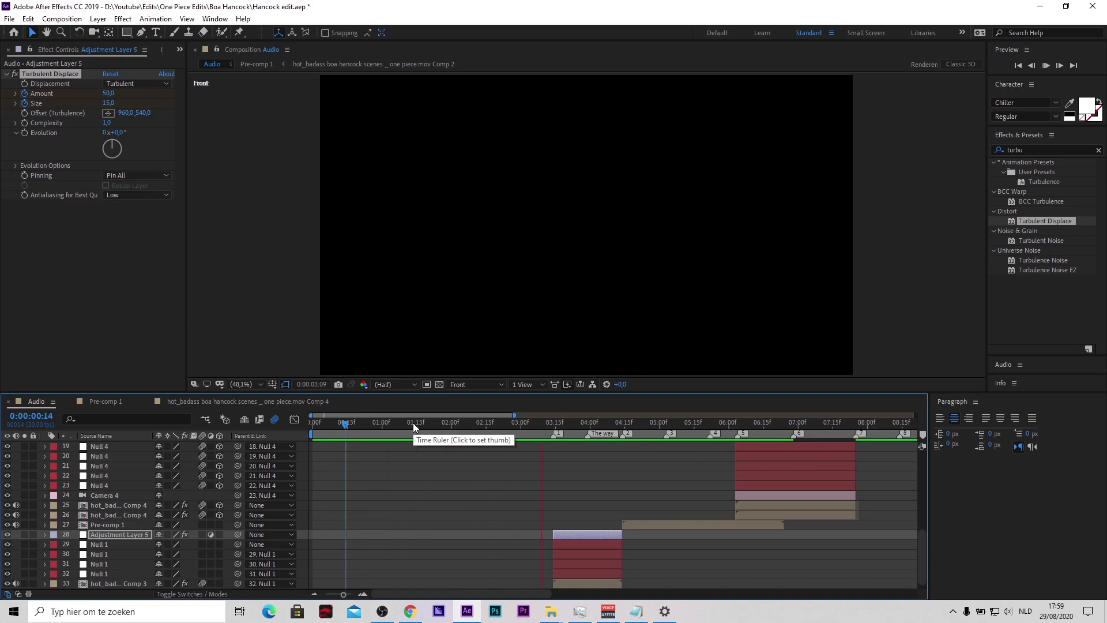
click(552, 423)
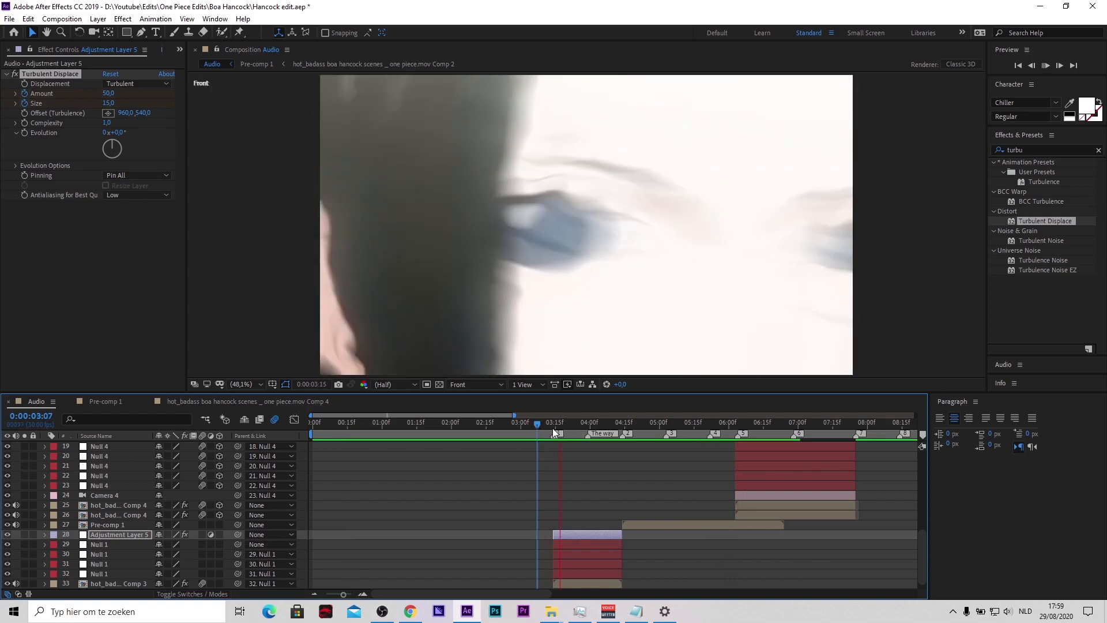
click(543, 422)
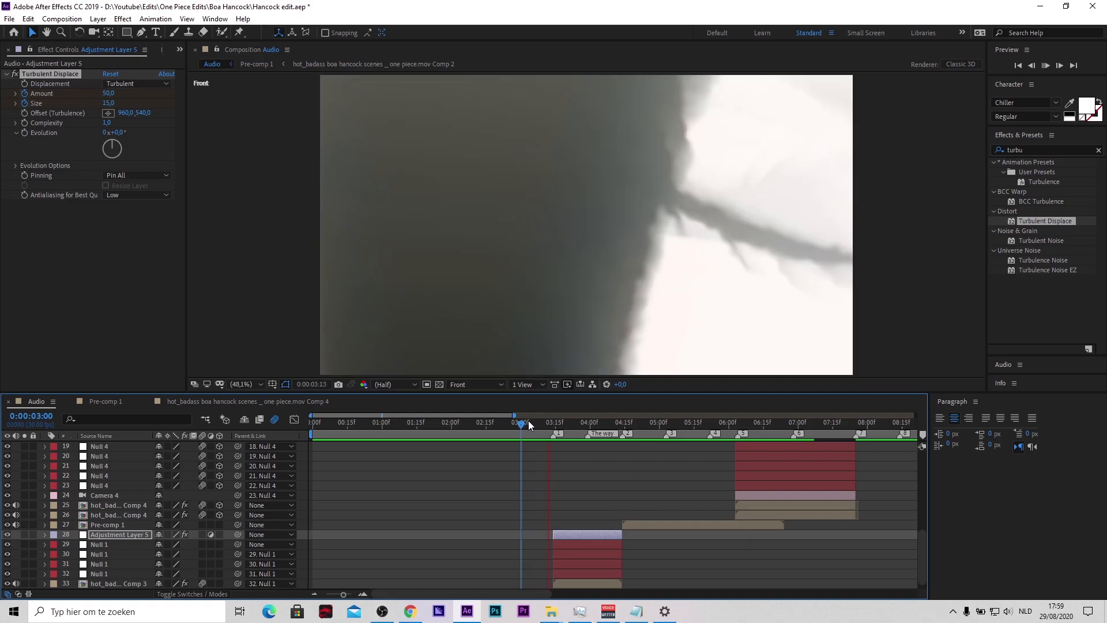
click(521, 422)
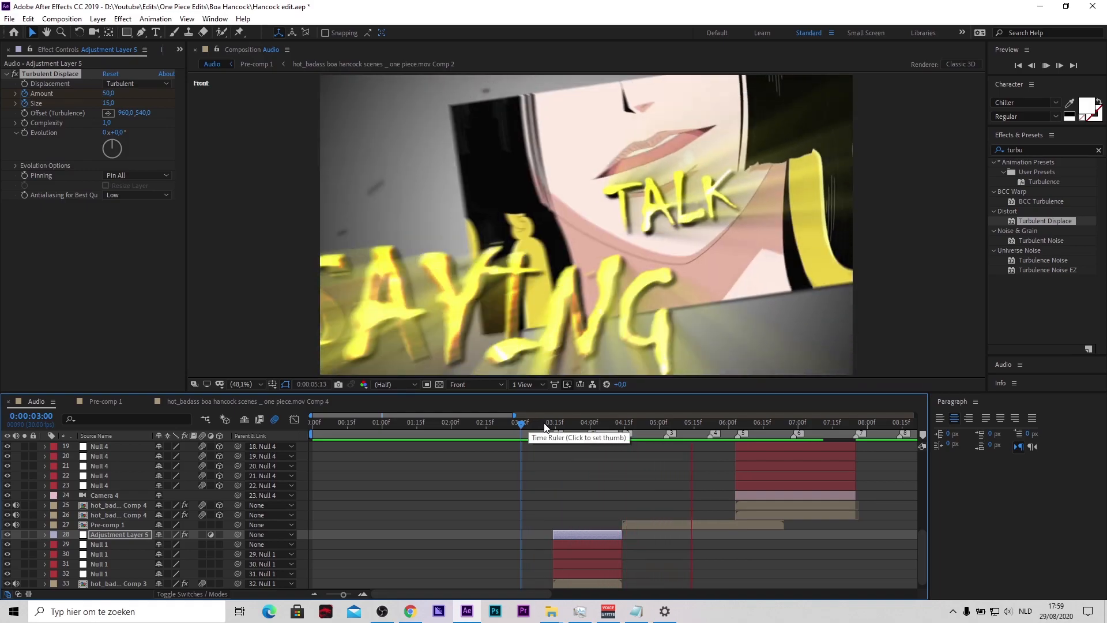
click(565, 422)
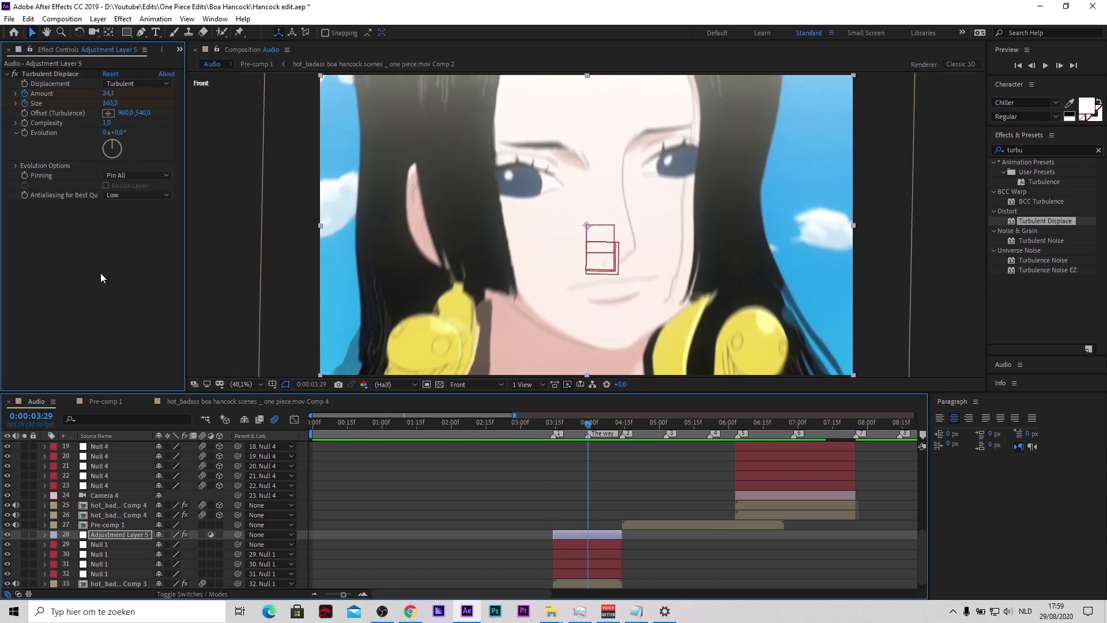
mouse_move(56, 77)
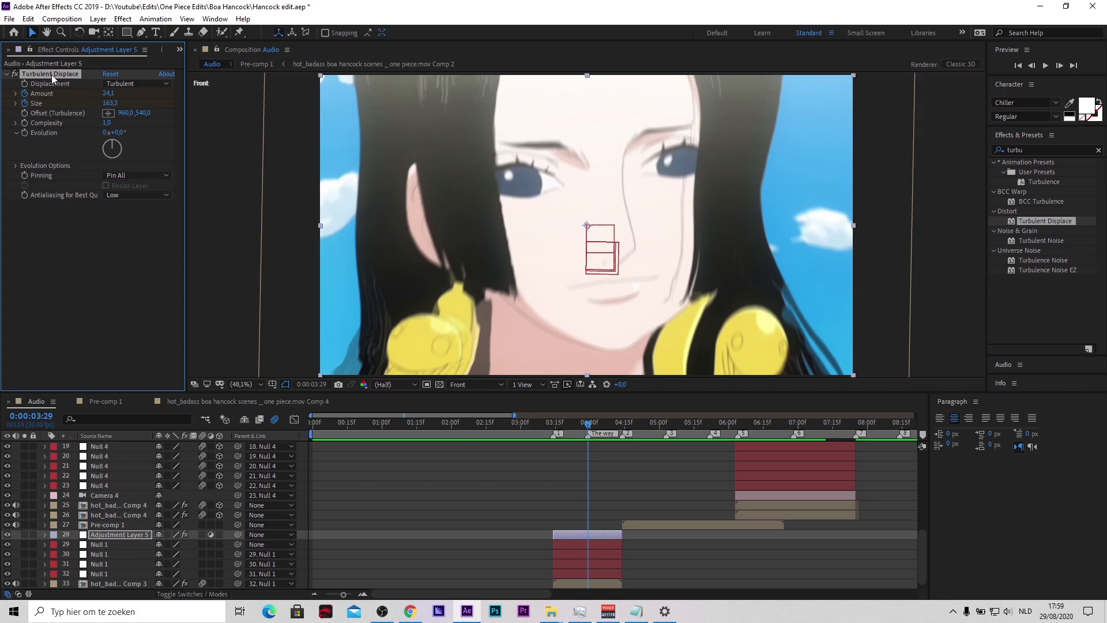
mouse_move(1090, 332)
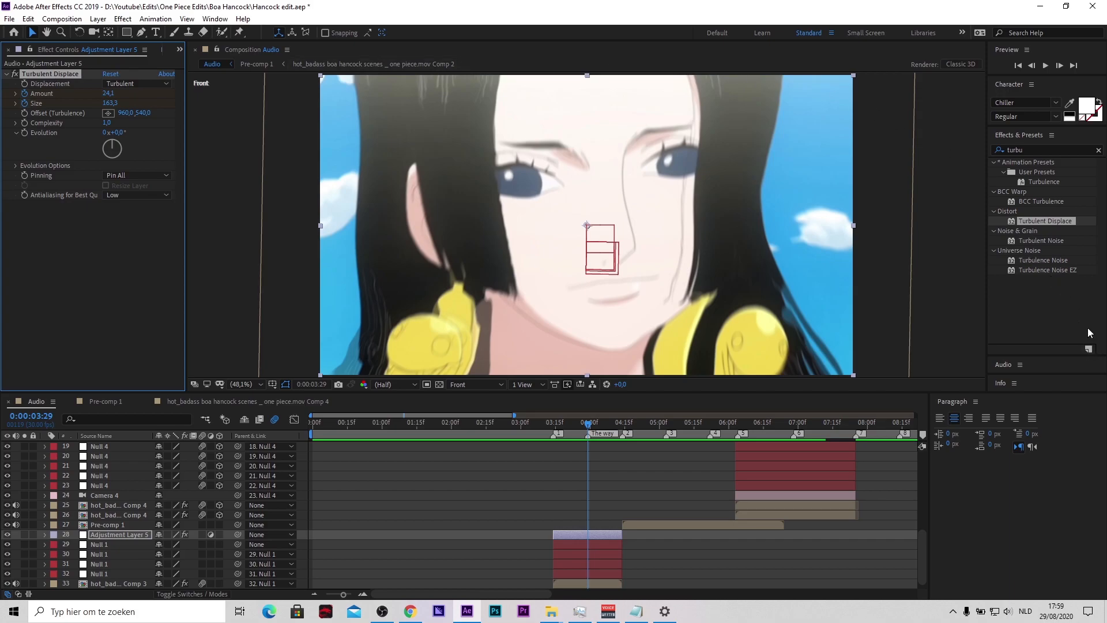
mouse_move(1092, 351)
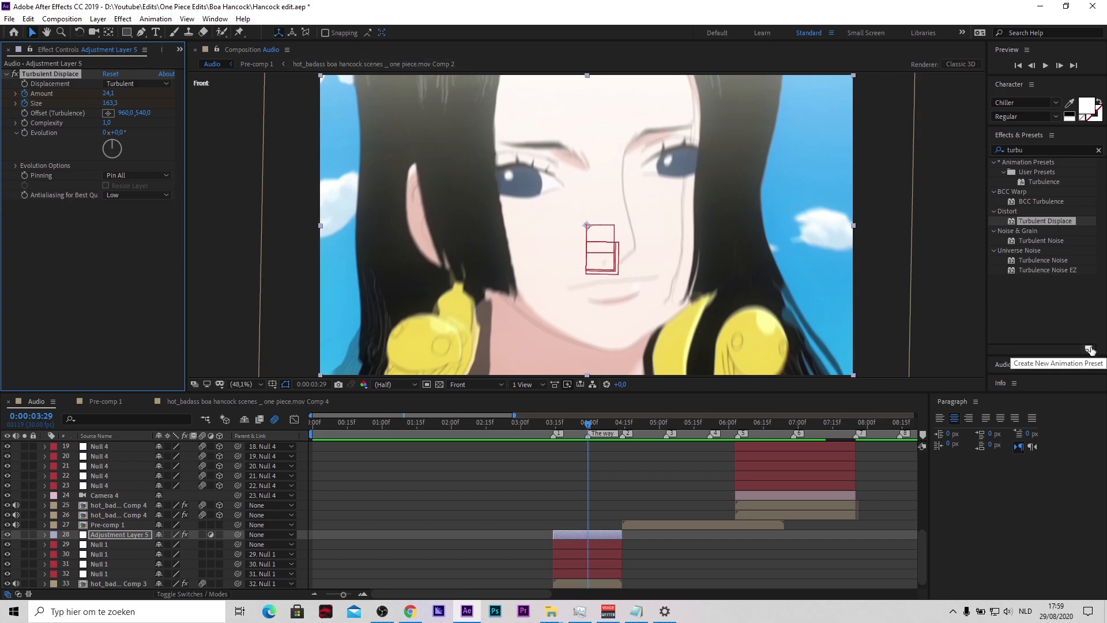
- Start saving Turbulent Displace as a Turbulence animation preset, then cancel the dialog
click(1090, 350)
text(Turbulence.ffx)
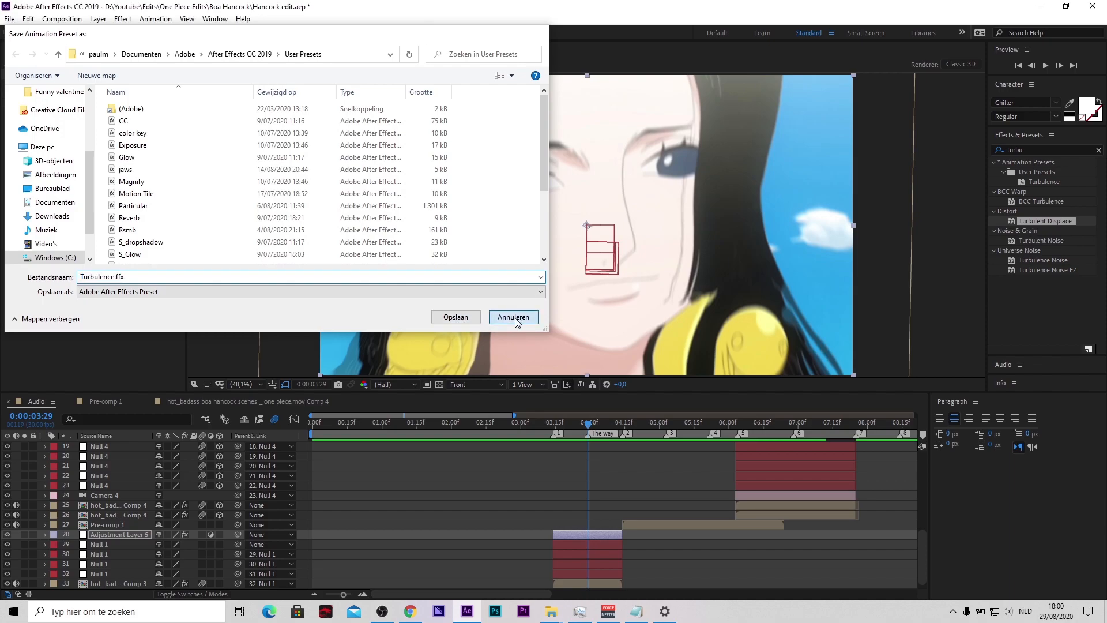
click(512, 316)
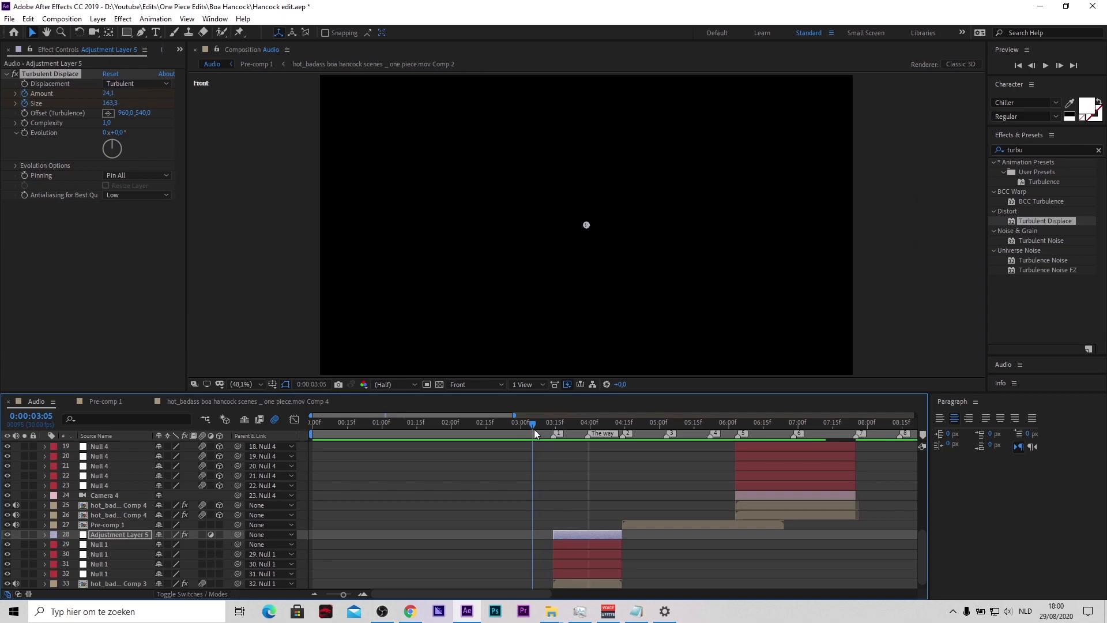
click(538, 422)
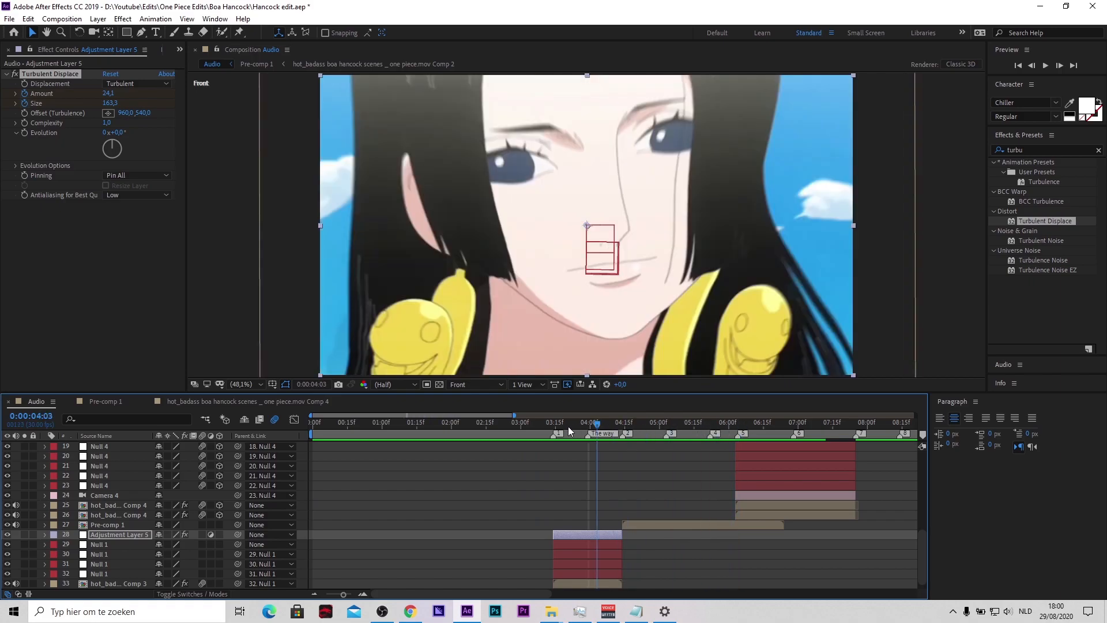
click(605, 422)
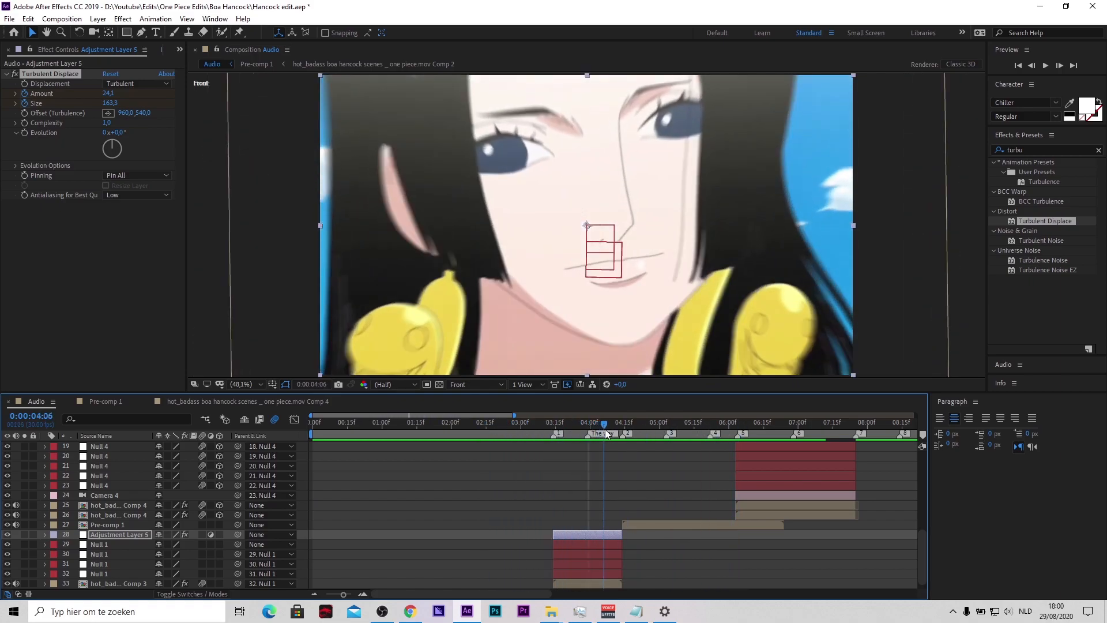
click(540, 434)
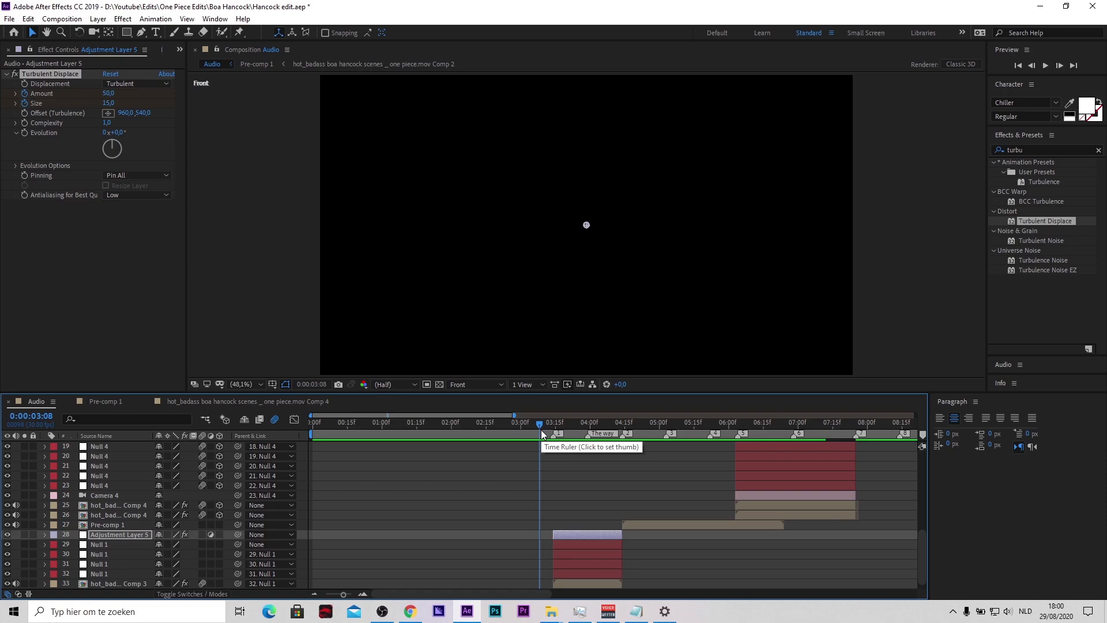
mouse_move(542, 434)
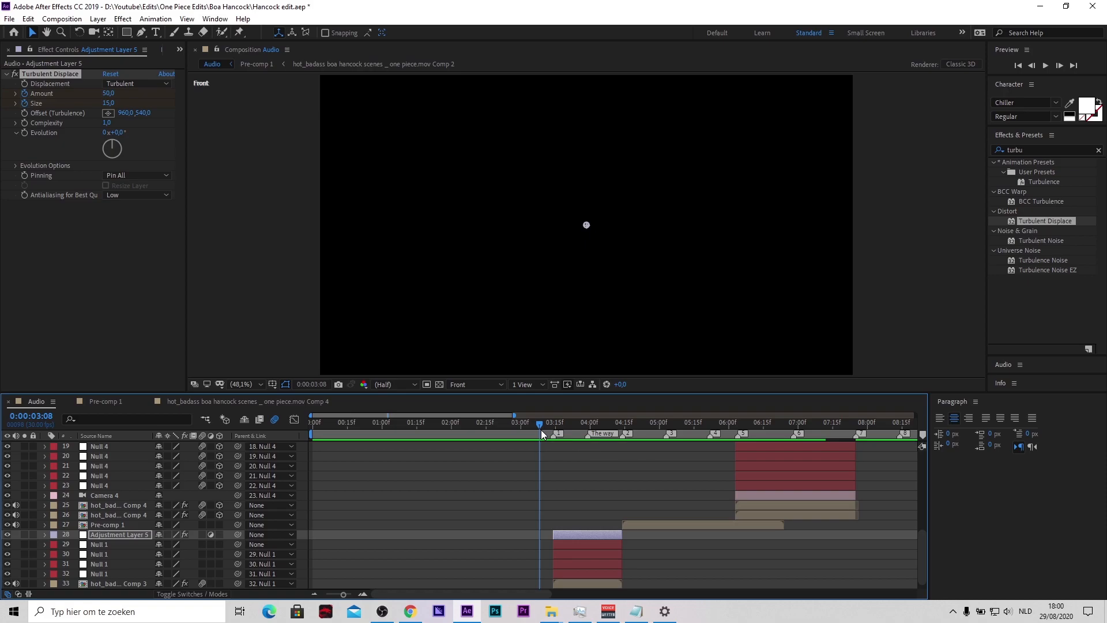